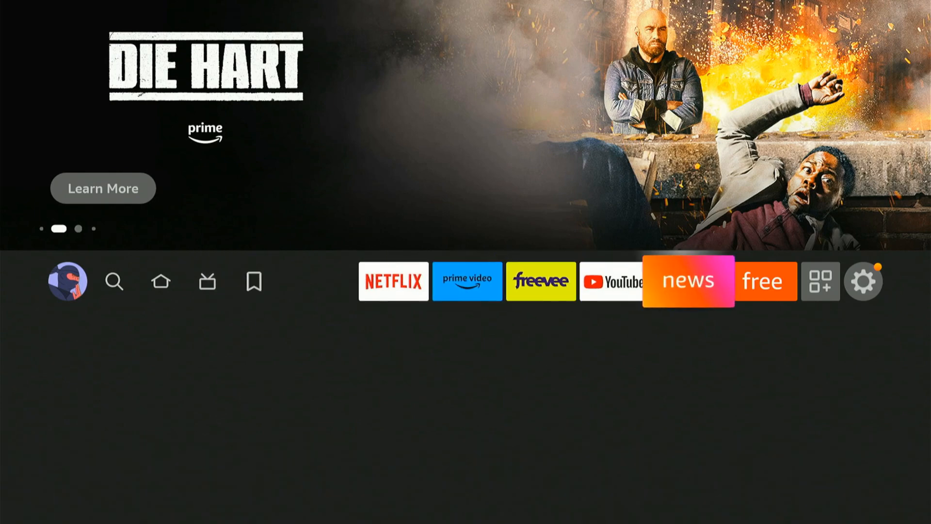
# Go from the home screen into My Apps and show the full Your Apps & Channels grid
pyautogui.click(822, 281)
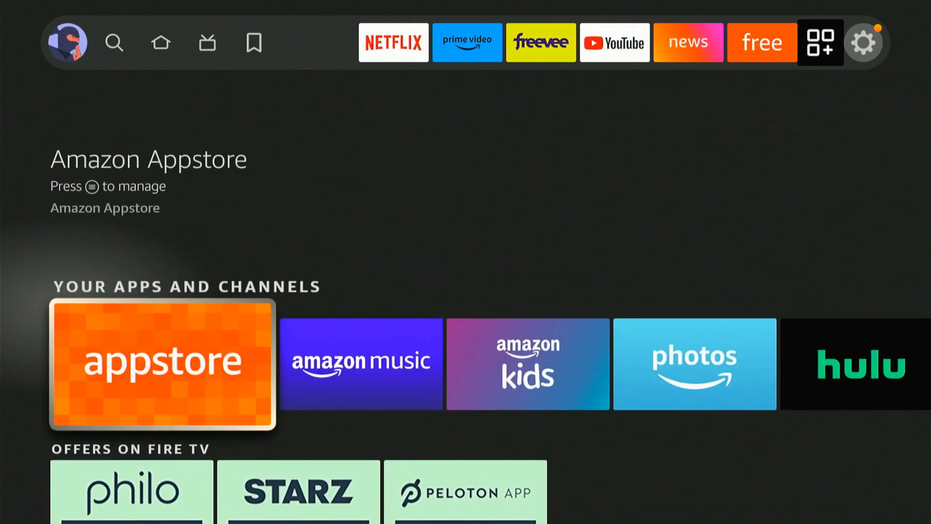
pyautogui.click(162, 364)
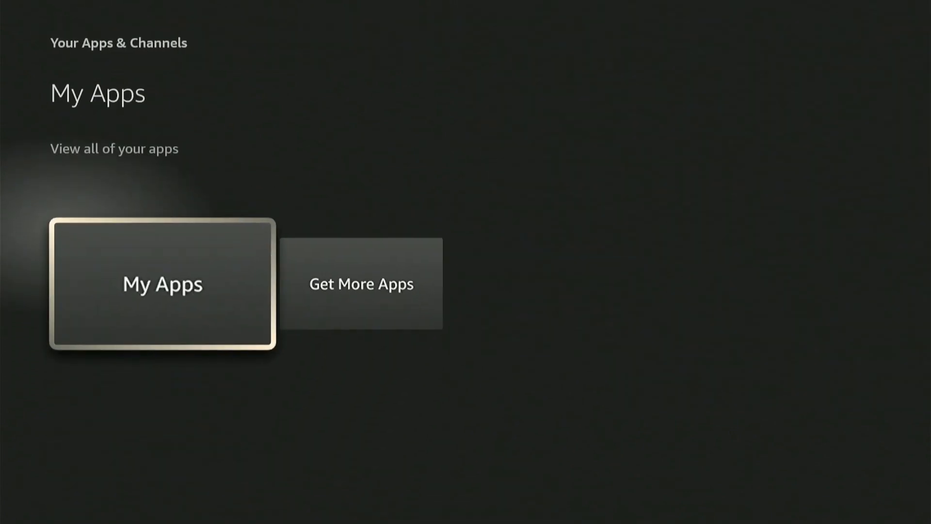
pyautogui.click(162, 283)
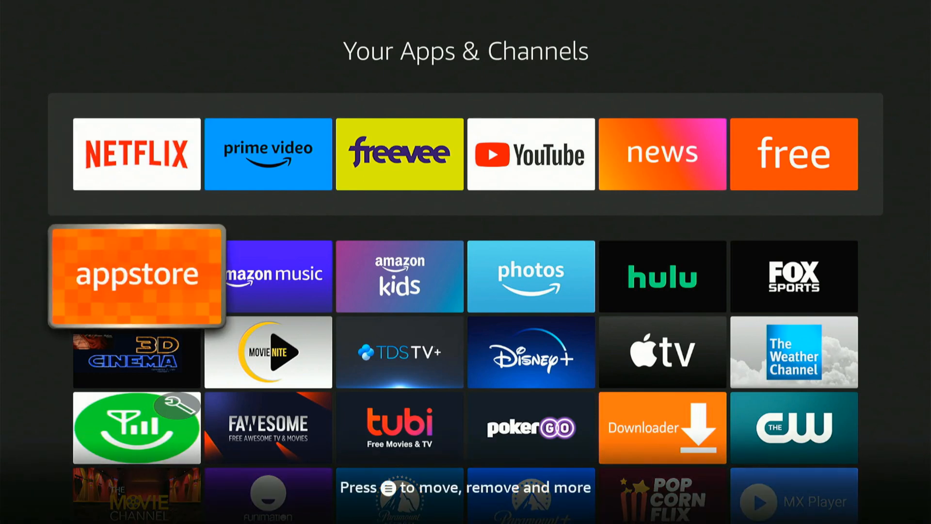
# Launch the Appstore tile and switch its top tabs to the App Library page
pyautogui.click(136, 275)
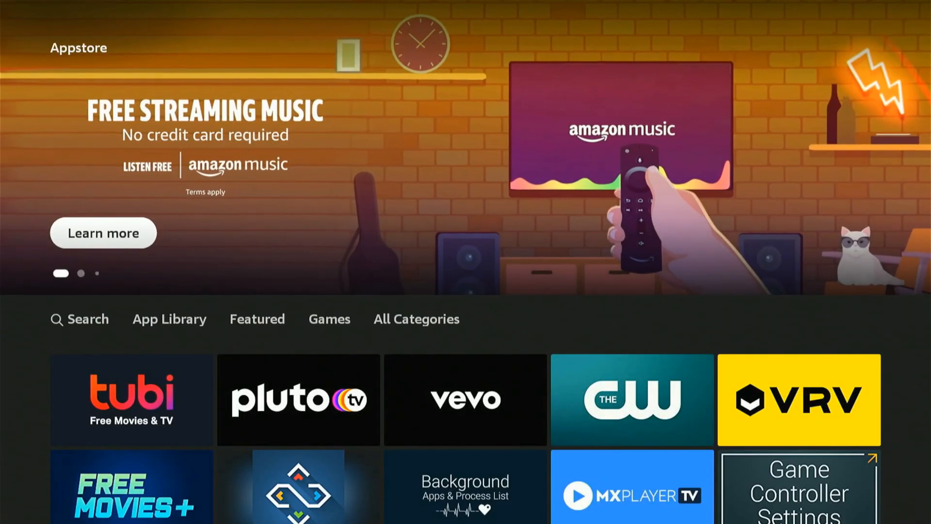
pyautogui.click(256, 320)
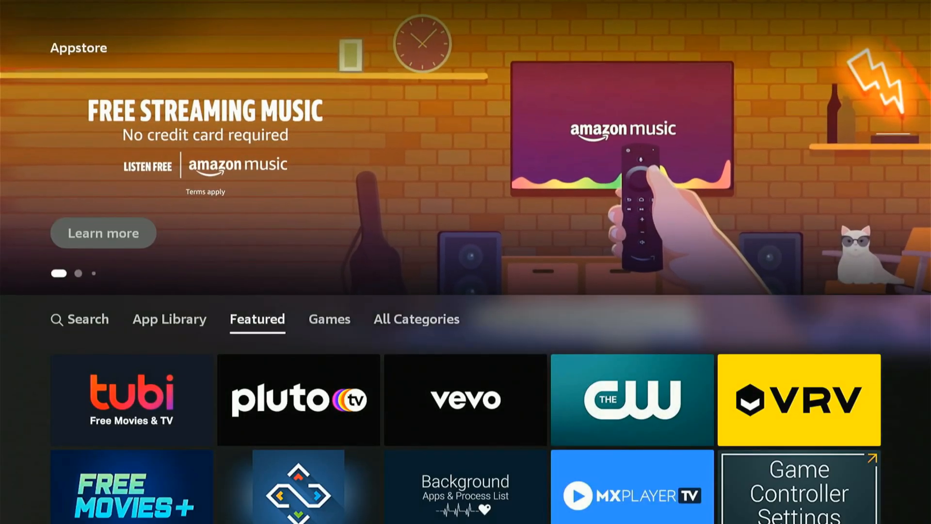
pyautogui.click(169, 319)
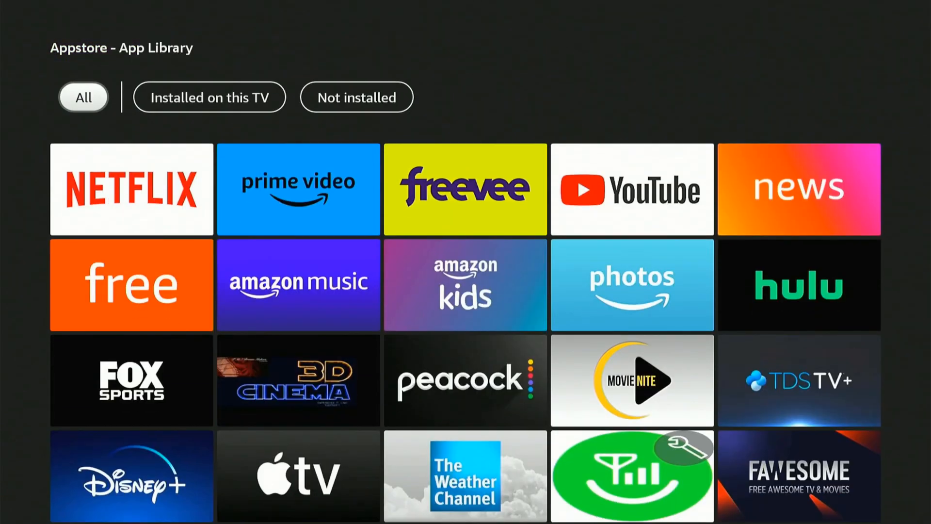
pyautogui.click(210, 97)
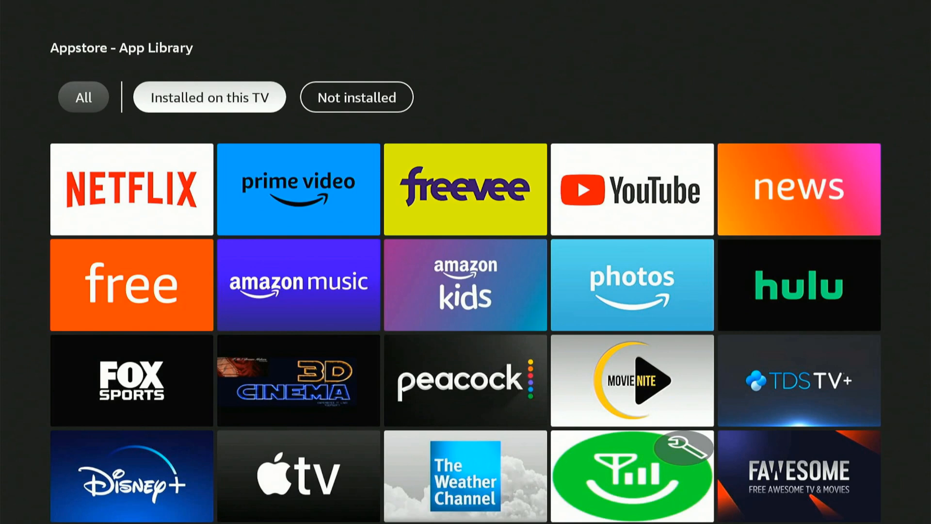
pyautogui.click(356, 97)
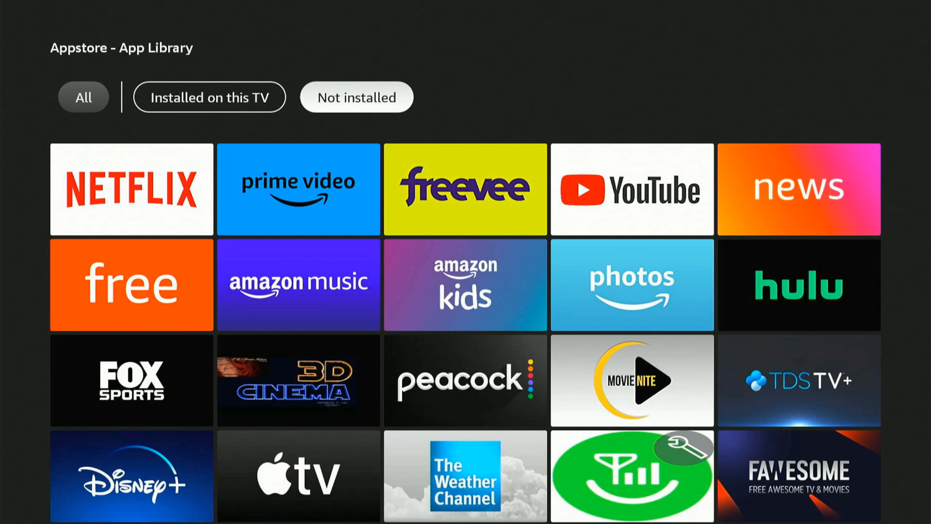
pyautogui.click(209, 97)
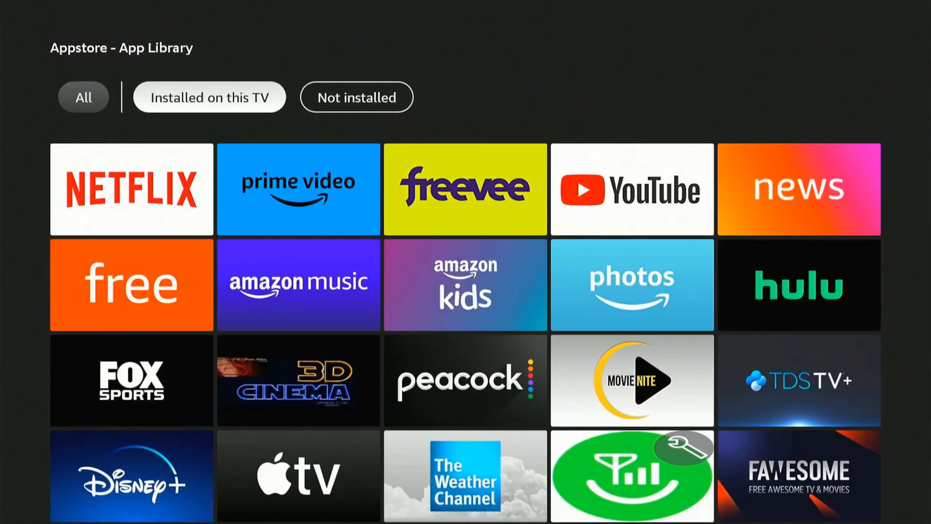
pyautogui.click(356, 97)
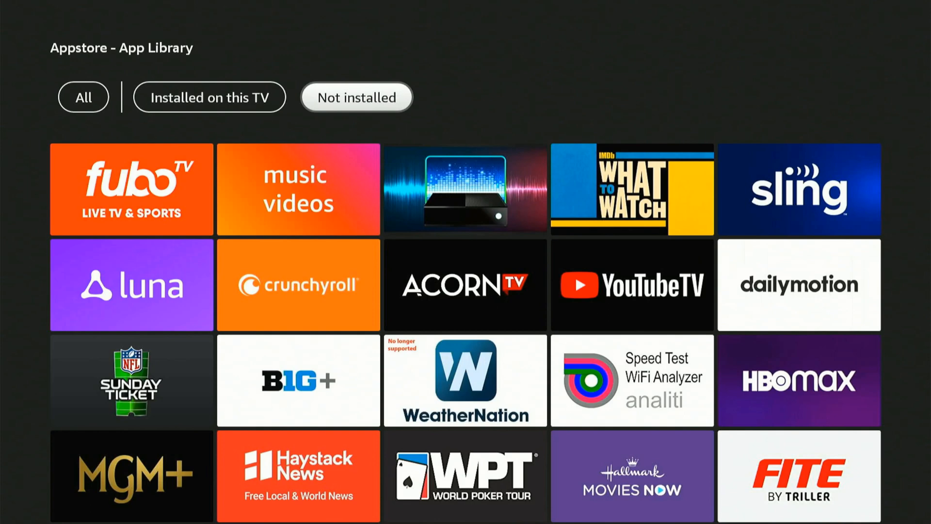
pyautogui.moveTo(131, 189)
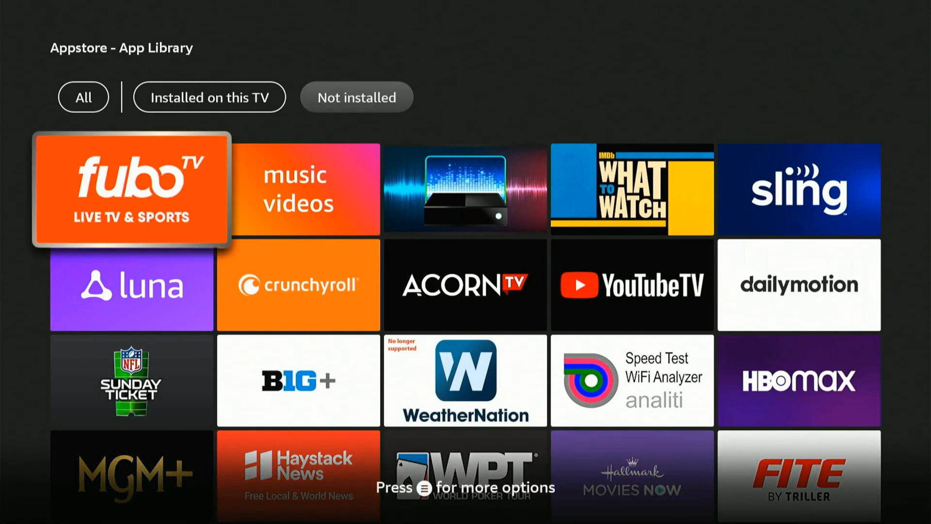
# Filter the App Library to Not installed apps such as fuboTV, Sling, Crunchyroll and HBO Max
pyautogui.click(131, 189)
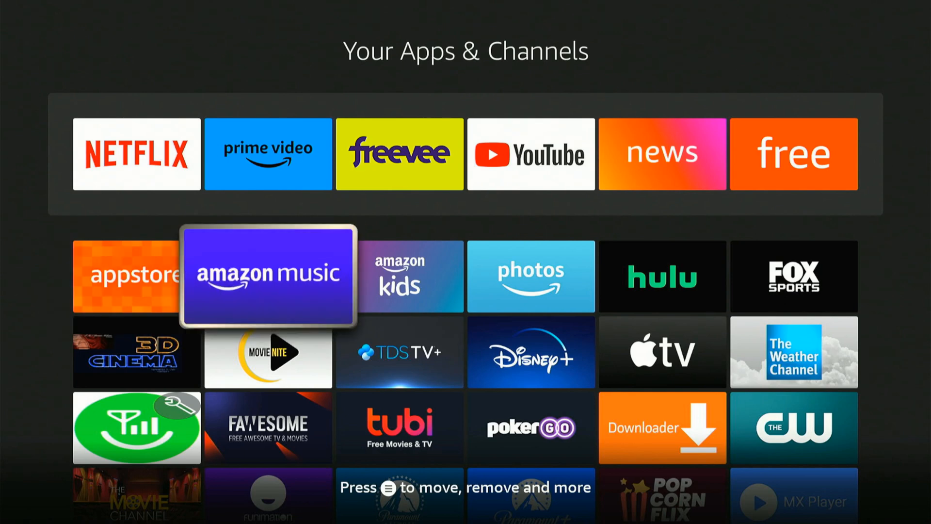
# Move up to the Prime Video tile on the Your Apps & Channels grid
pyautogui.press('up')
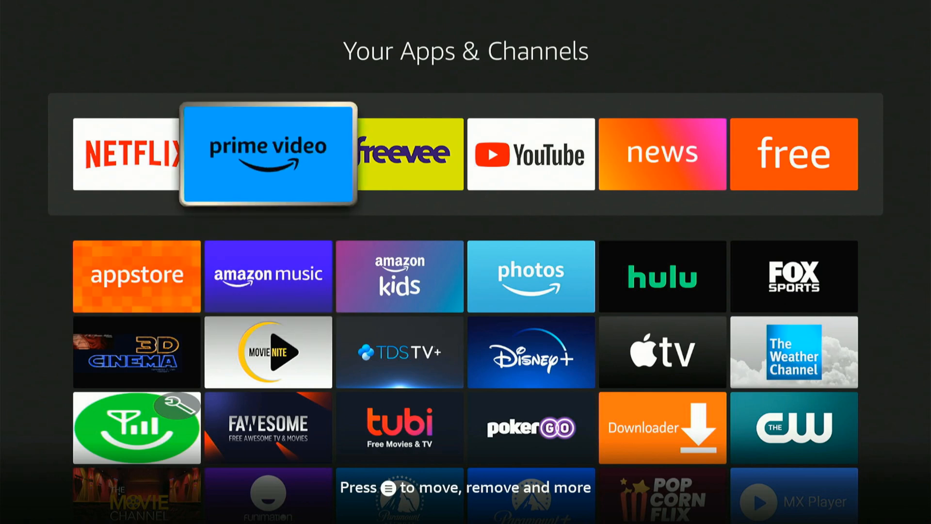